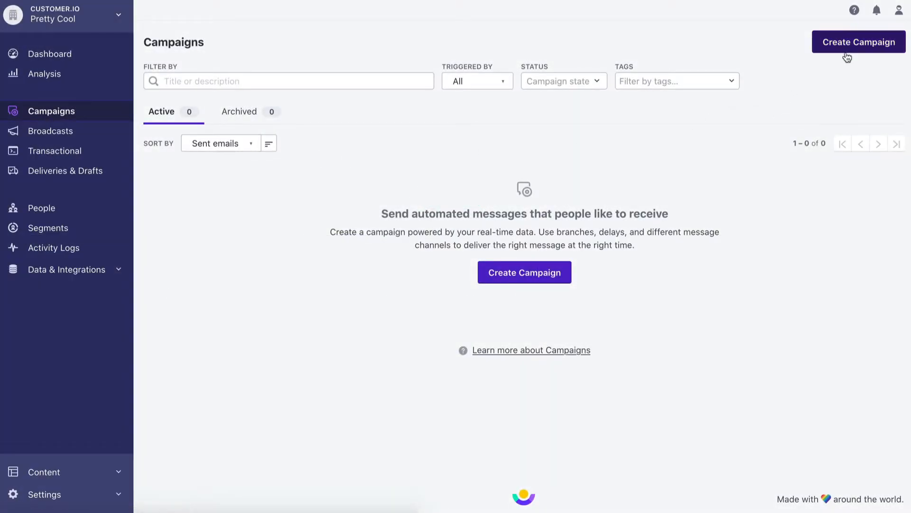
Step: Create a new campaign named Sample Campaign and continue to its Trigger step
{"action": "left_click", "coordinate": [859, 42]}
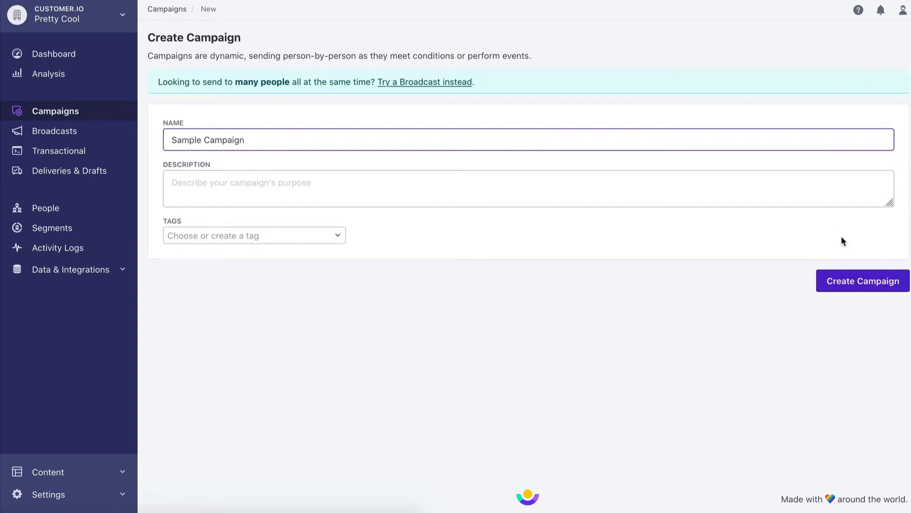
{"action": "left_click", "coordinate": [862, 281]}
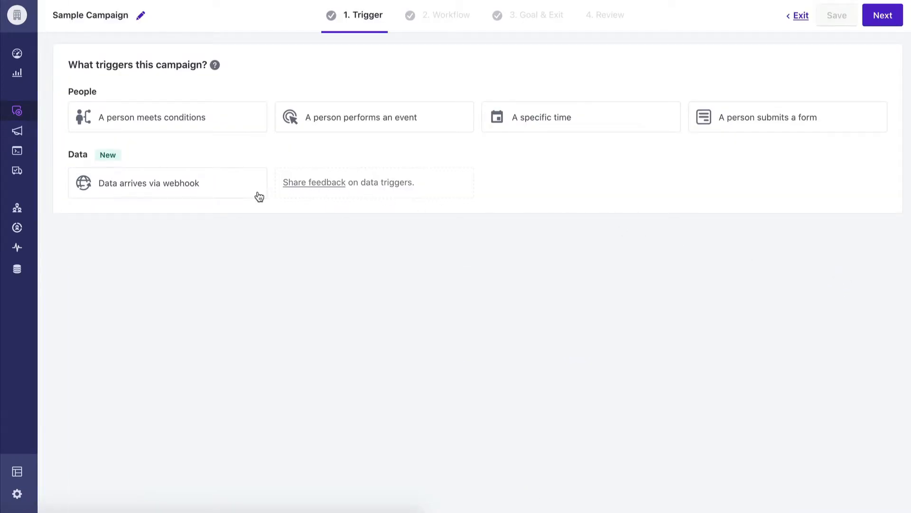
Step: Choose 'Data arrives via webhook' as the trigger for Sample Campaign
{"action": "left_click", "coordinate": [167, 182]}
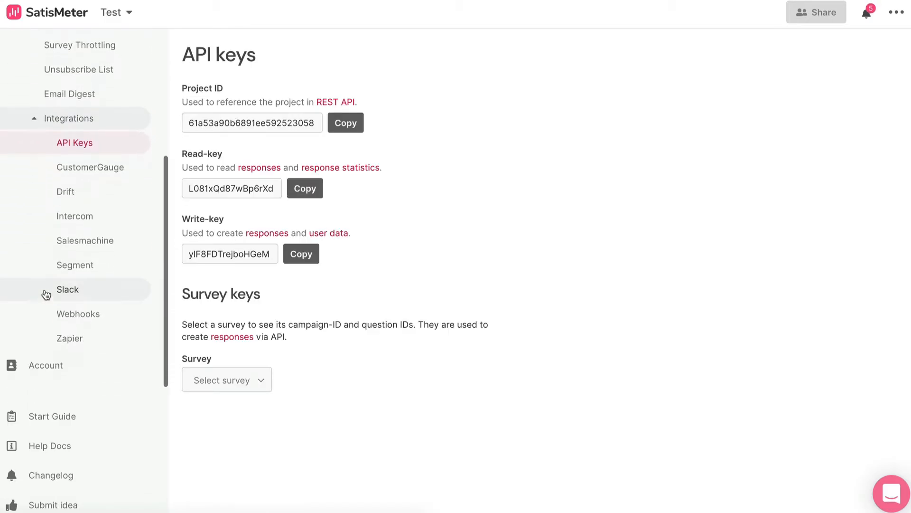
{"action": "left_click", "coordinate": [78, 315]}
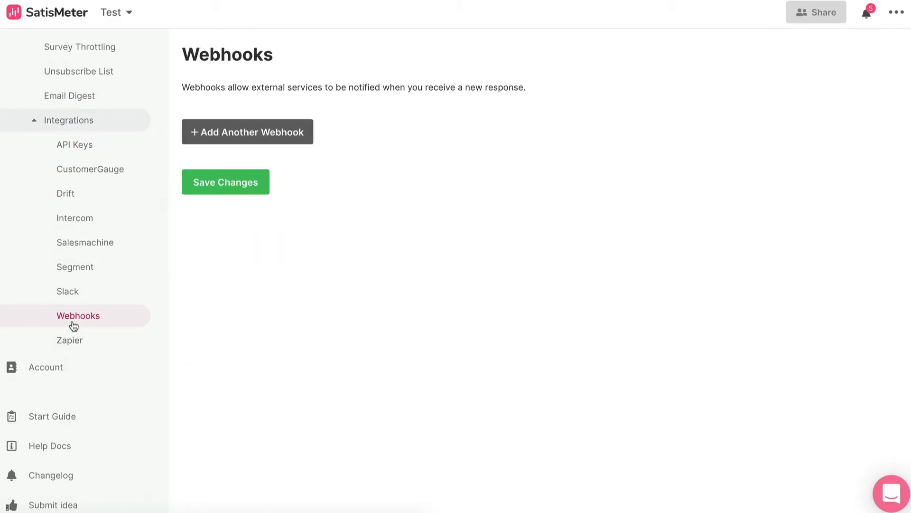
{"action": "left_click", "coordinate": [247, 131]}
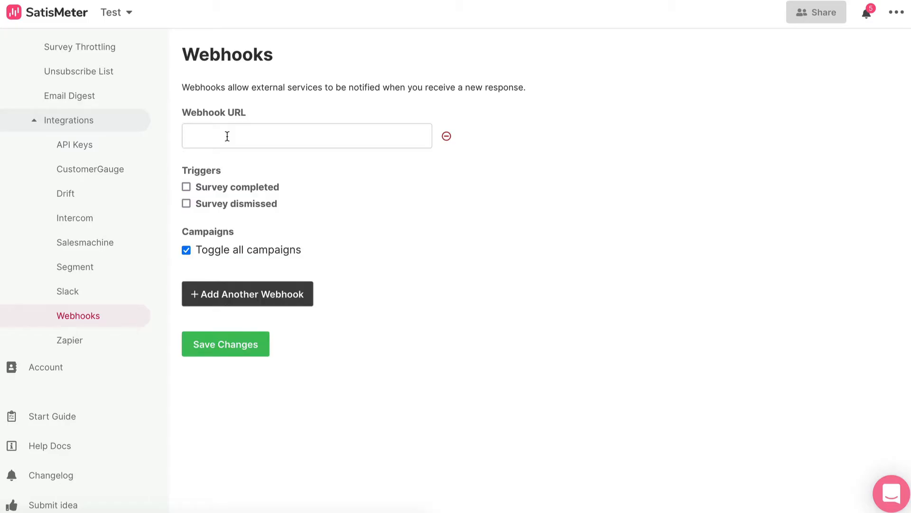
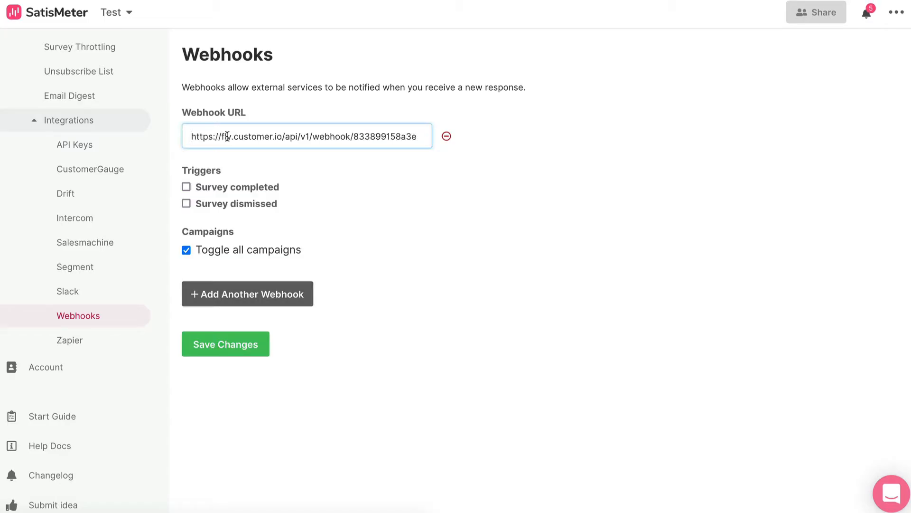